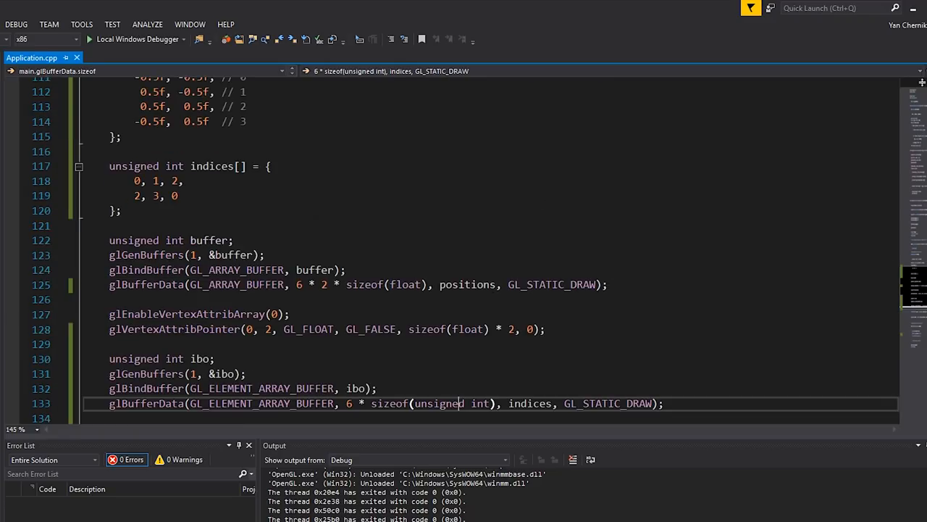
scroll(down, 3)
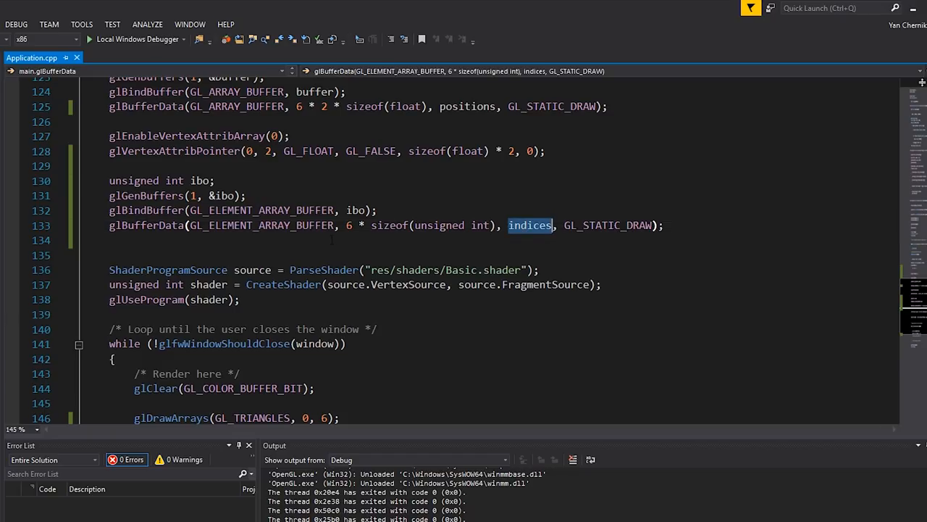
scroll(down, 3)
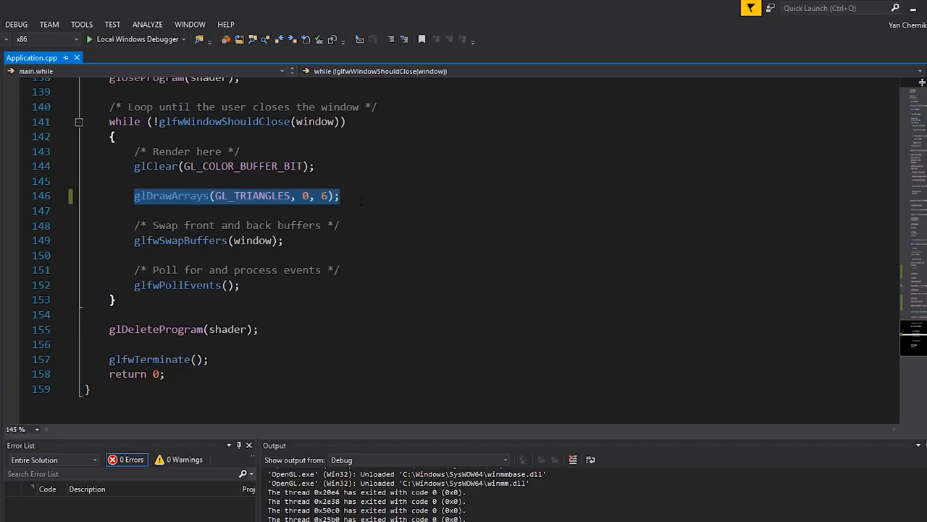
text(glDrawElements(GL_TRIA)
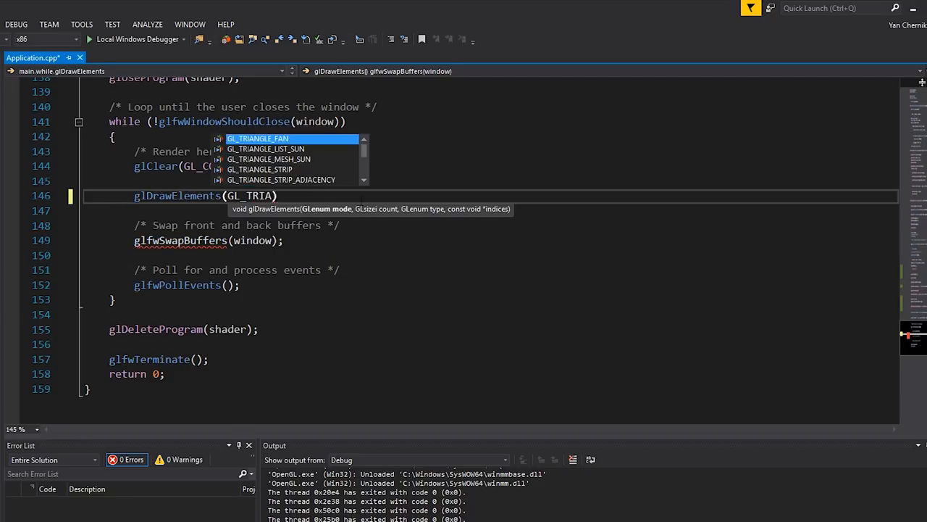
text(GL_TRIANGLES,)
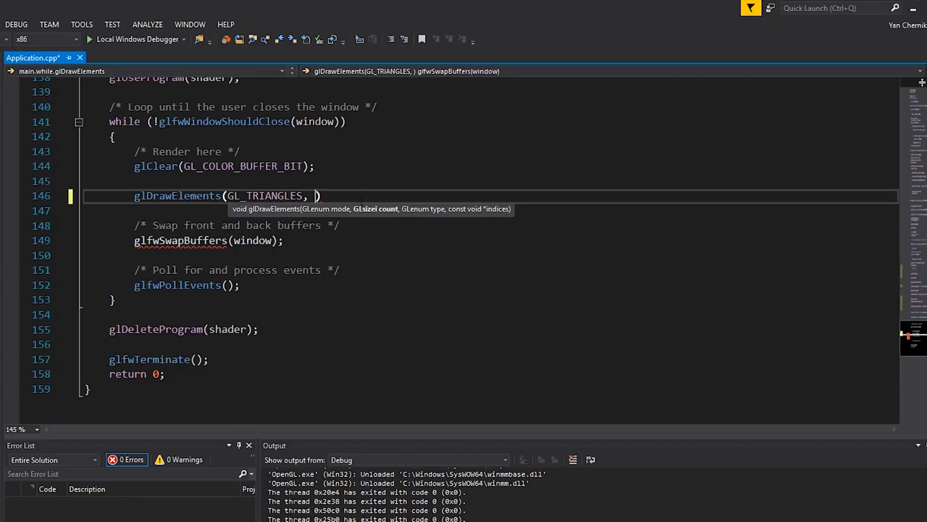